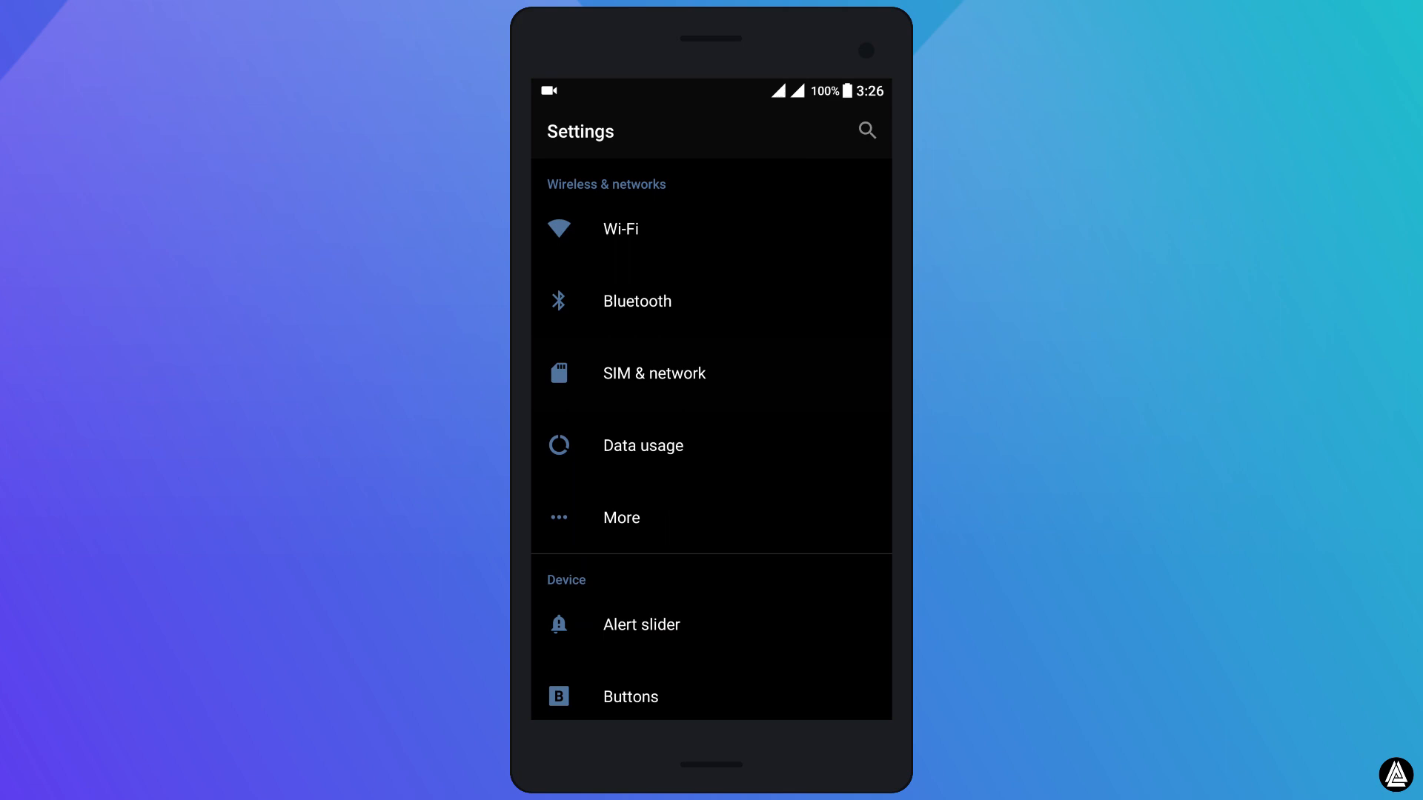
# Go to SIM & network and open the SIM 2 (Jio 4G) settings page.
pyautogui.click(653, 373)
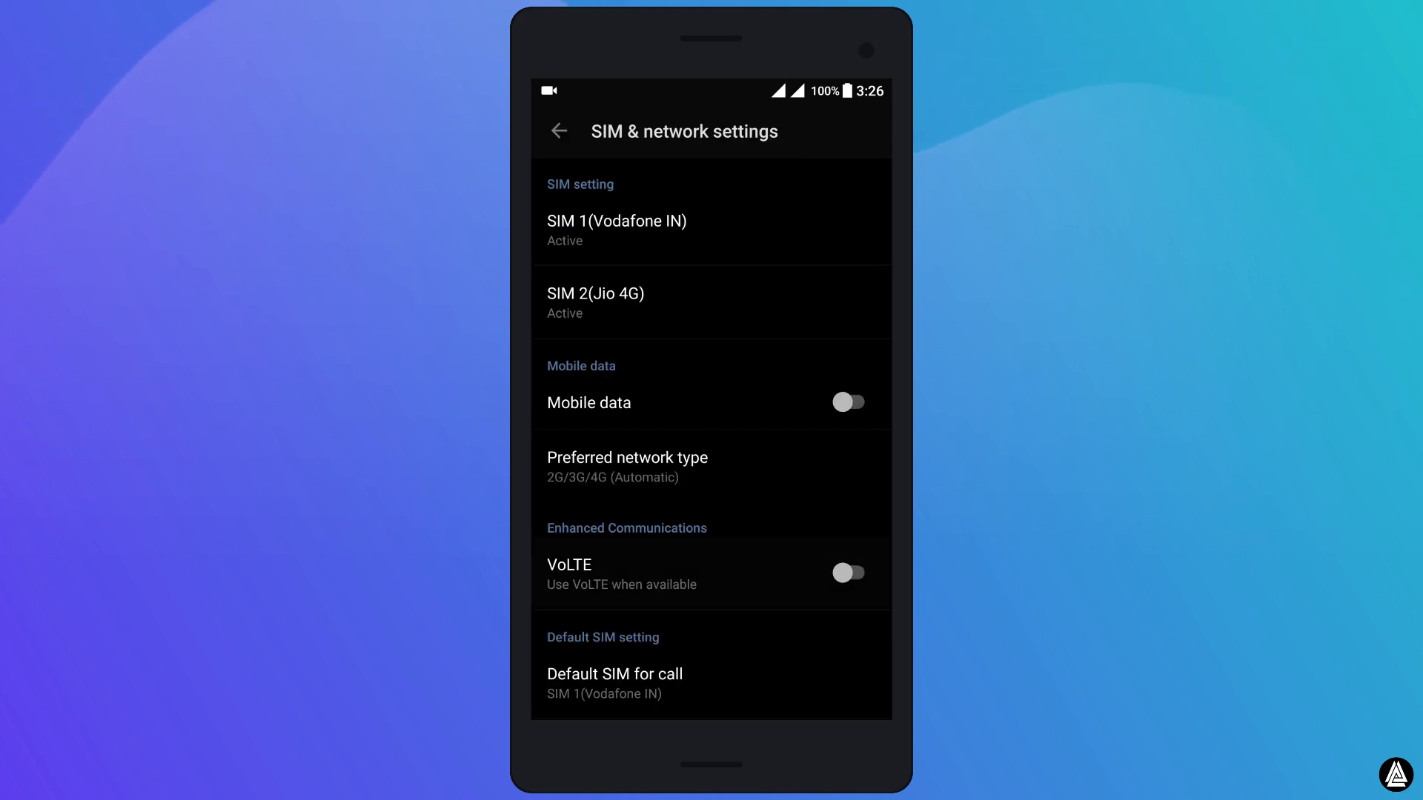
pyautogui.click(848, 573)
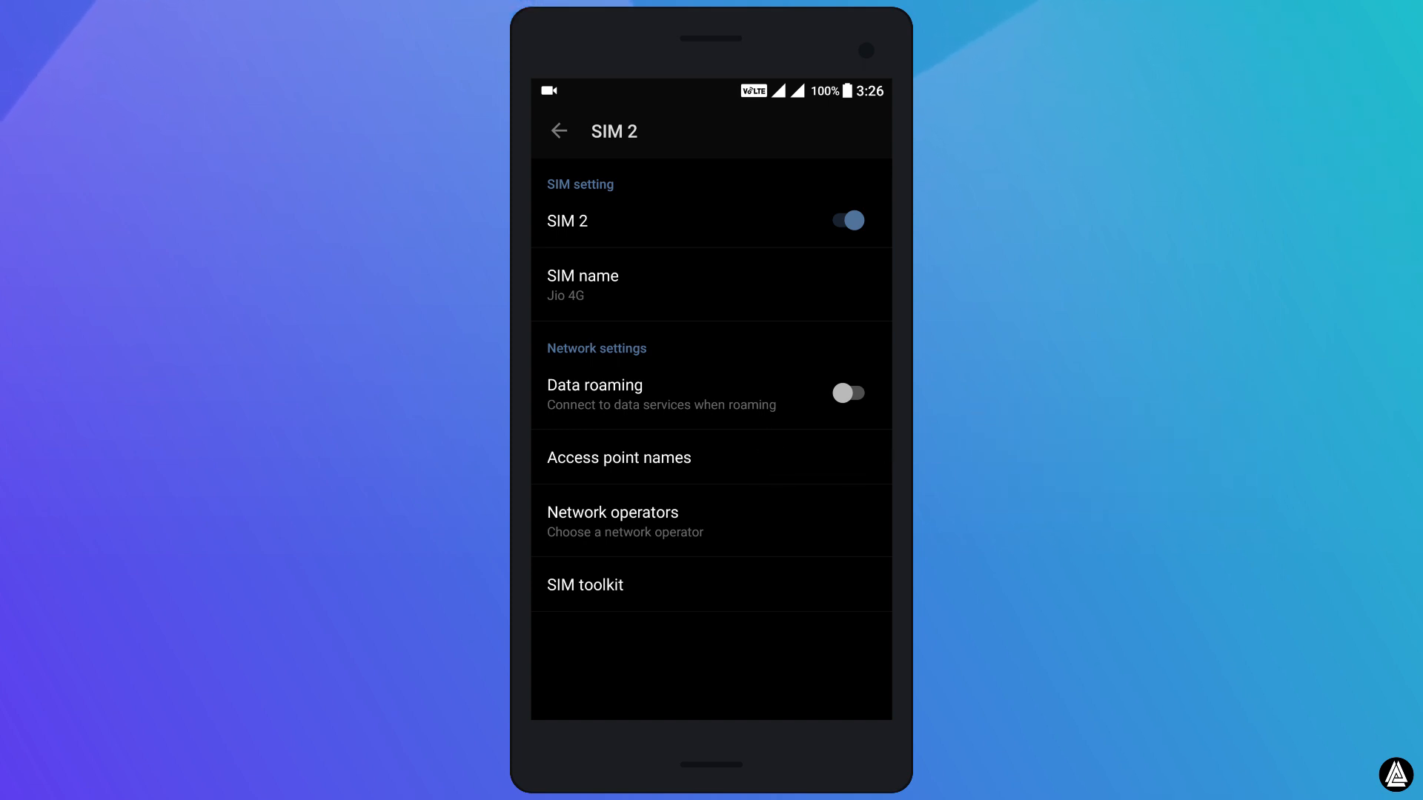
# Open Access point names for SIM 2 and start a blank new APN.
pyautogui.click(618, 458)
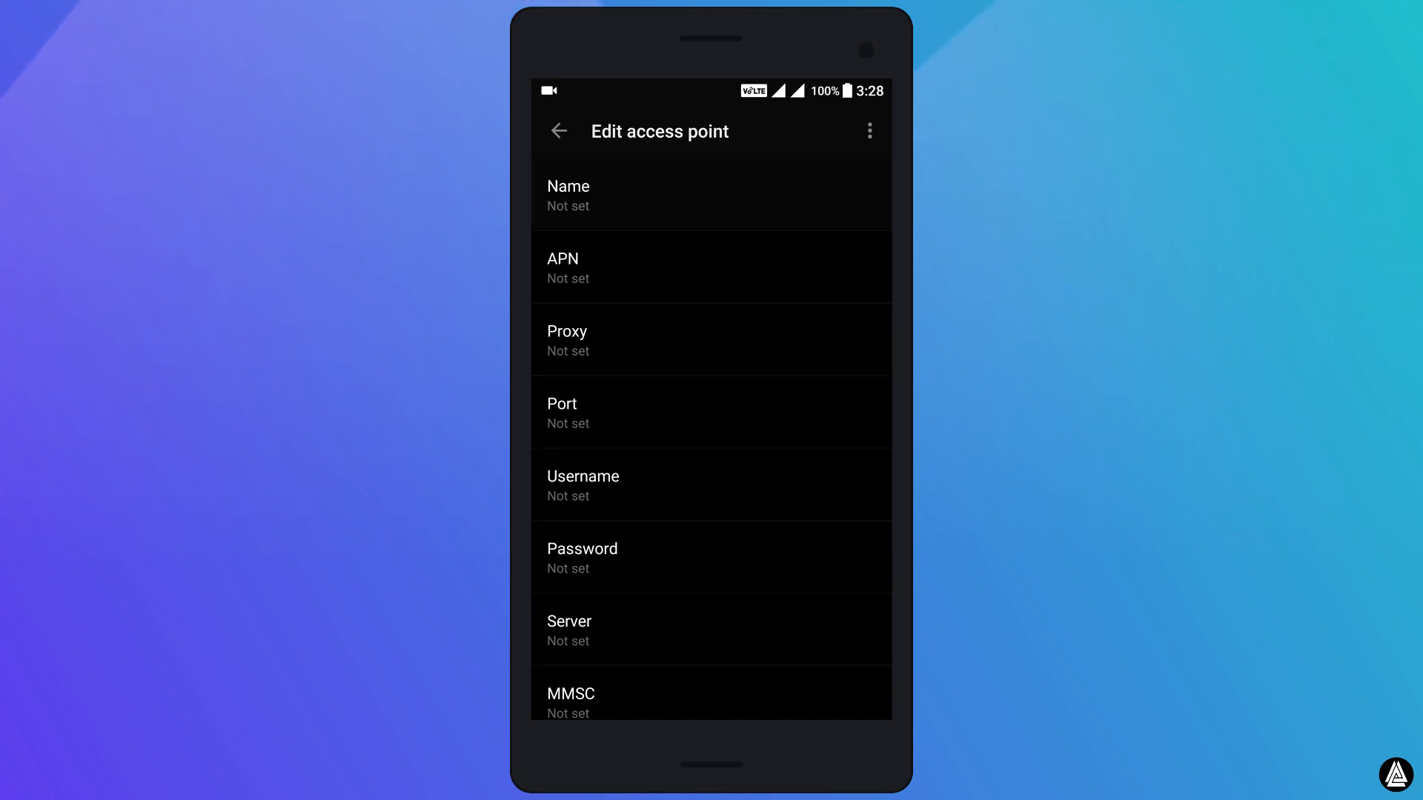
pyautogui.write('an')
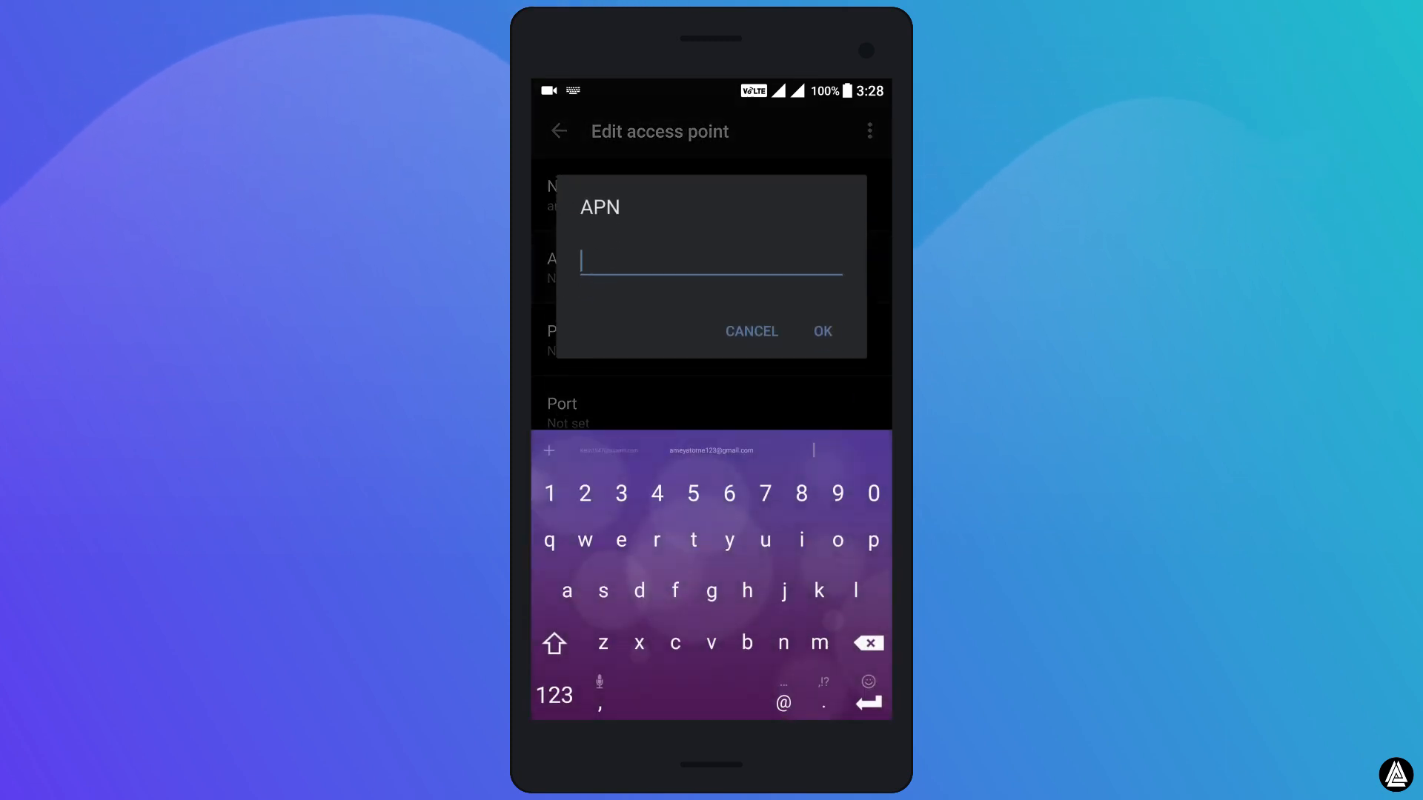
pyautogui.write('jionet')
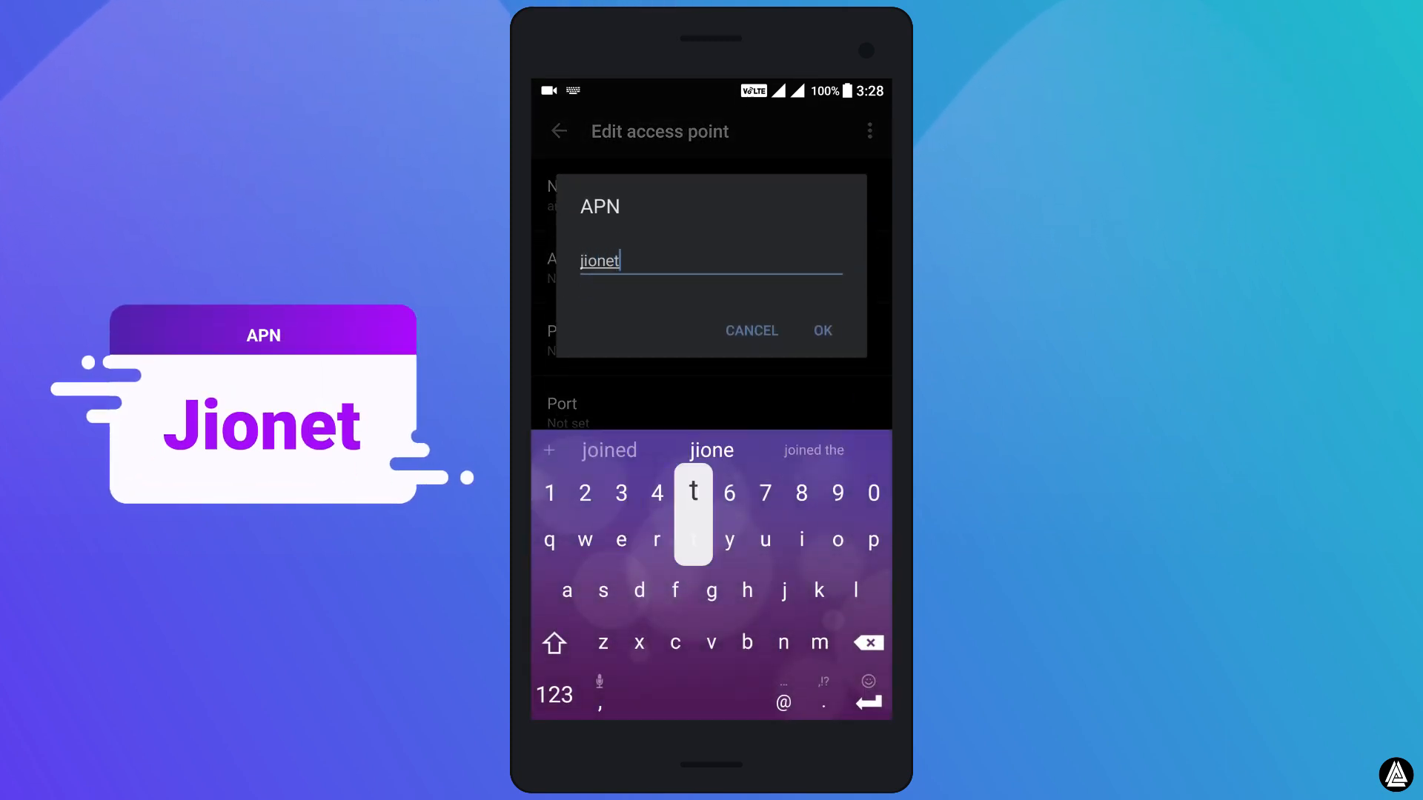
pyautogui.click(820, 330)
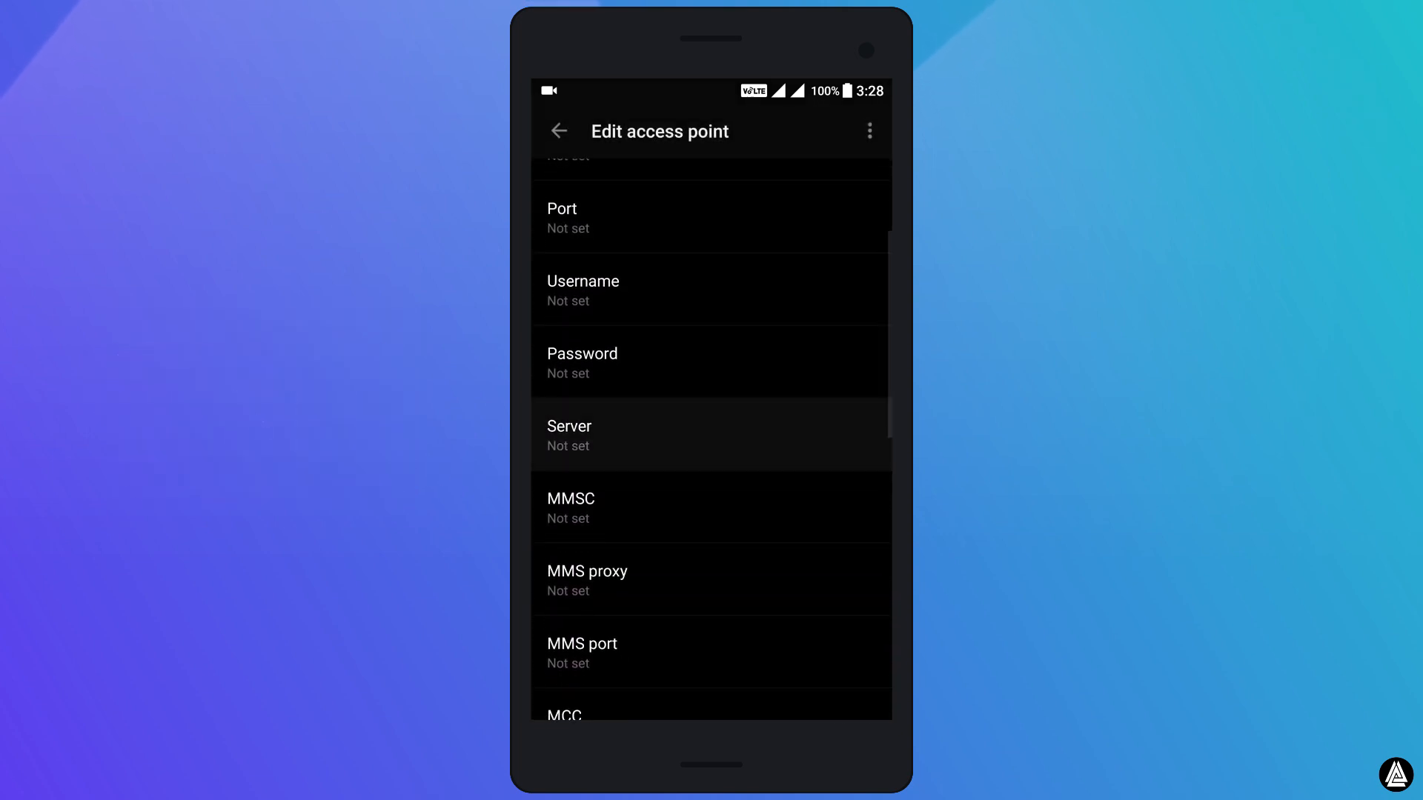
pyautogui.write('wew')
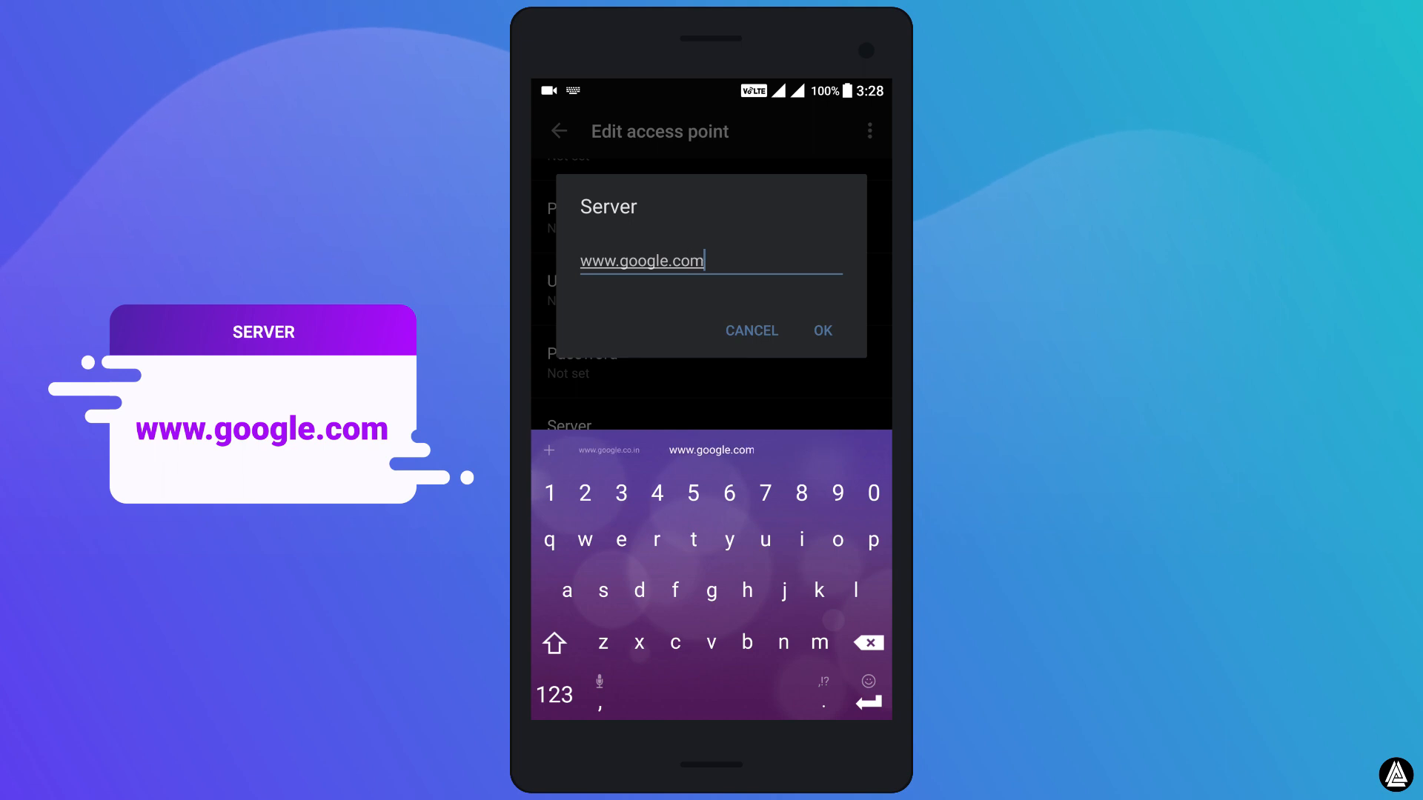
pyautogui.click(820, 331)
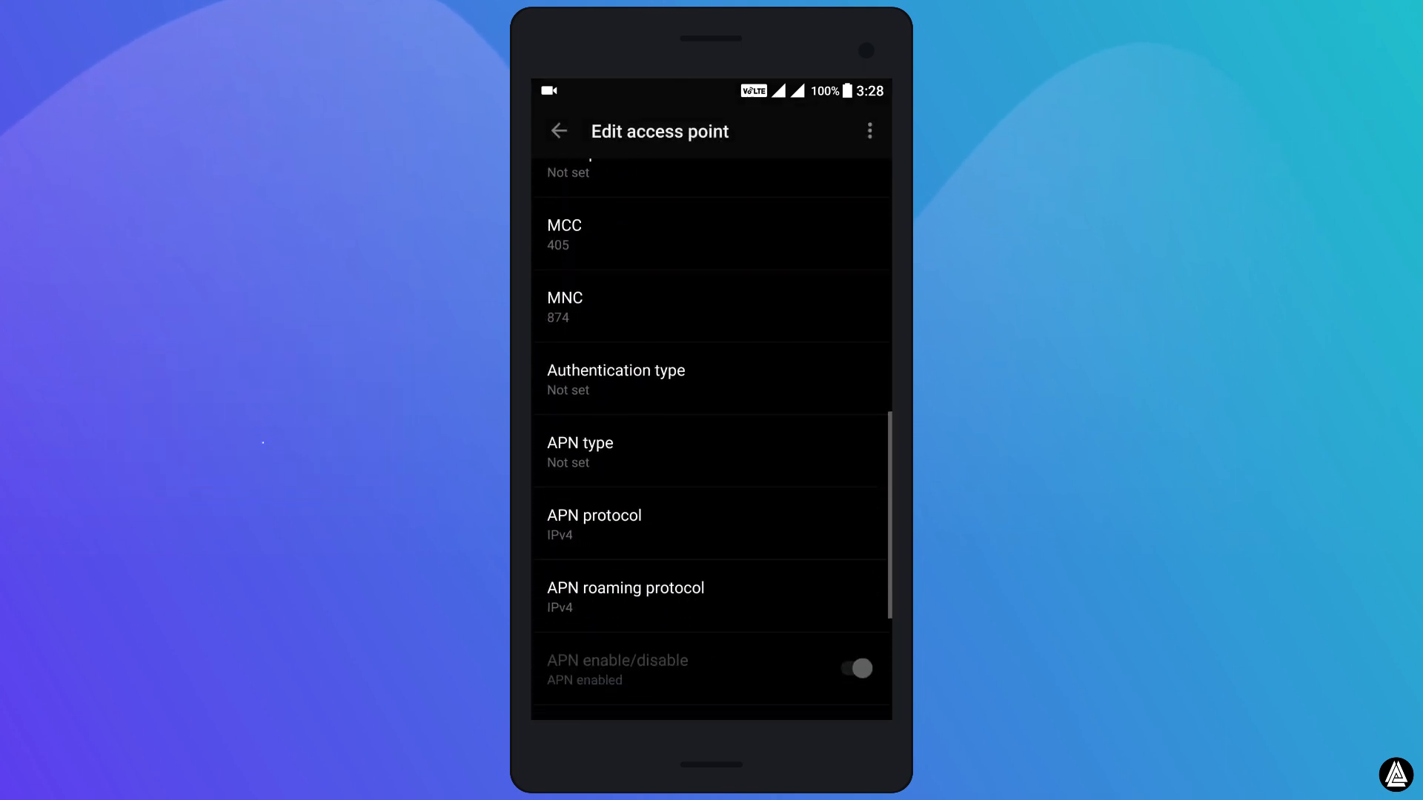
pyautogui.click(615, 380)
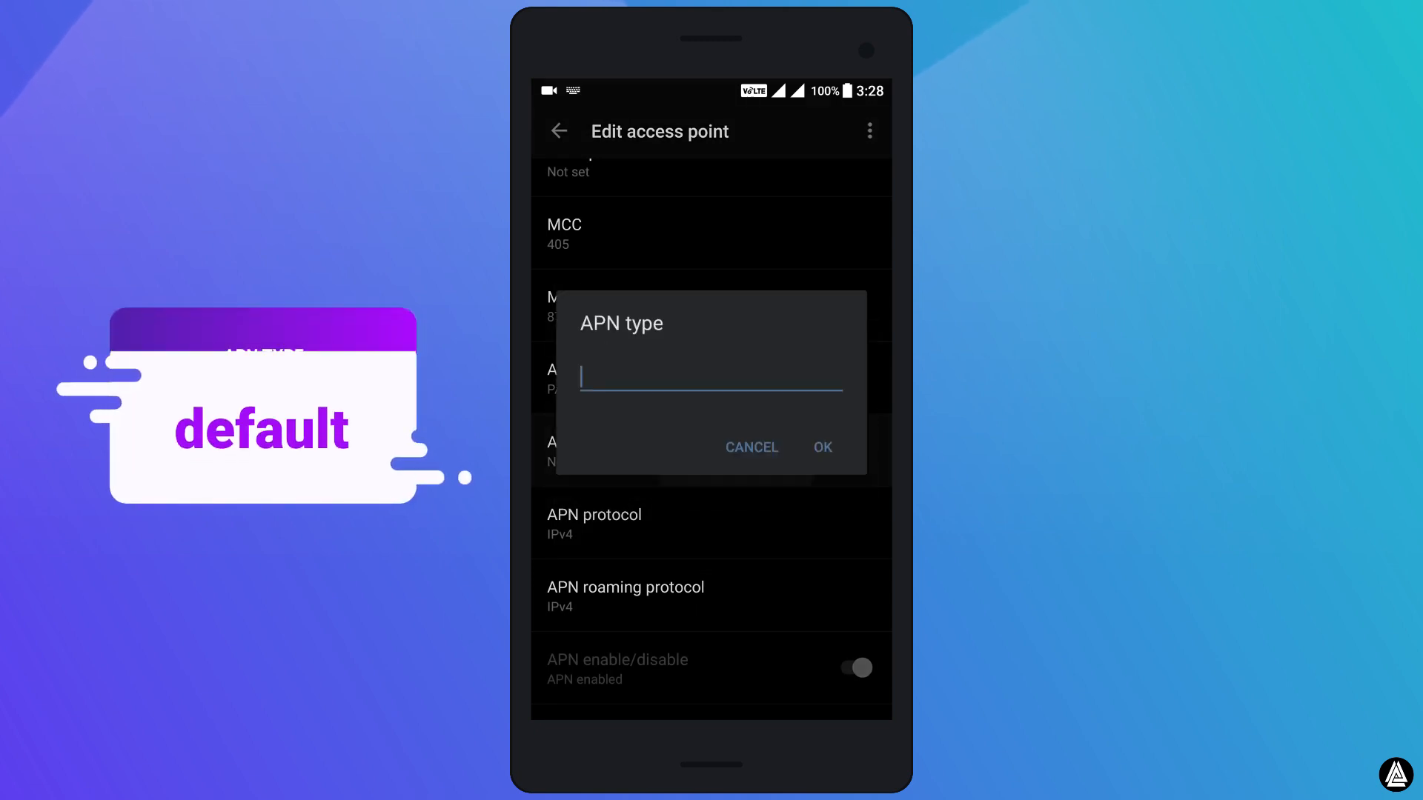
pyautogui.write('def')
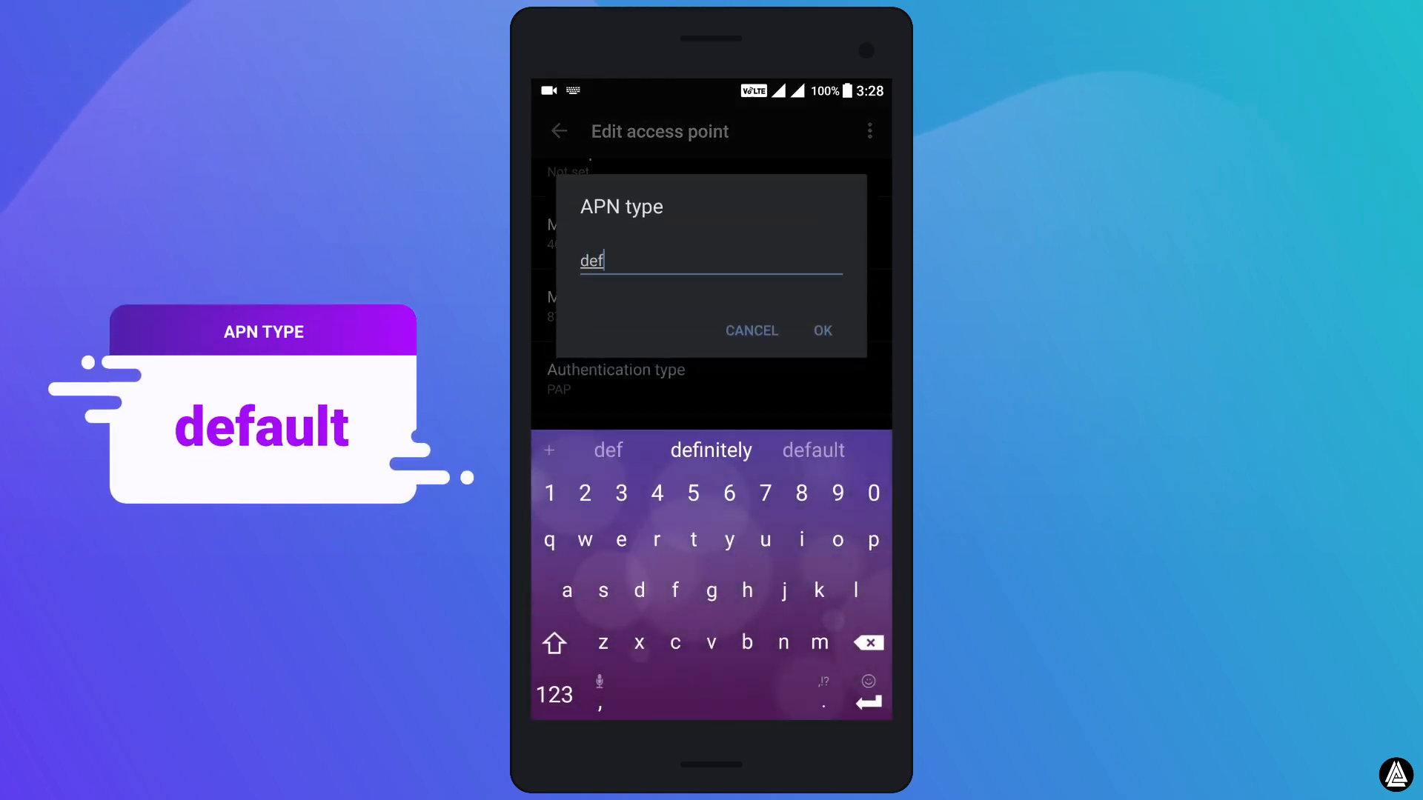
pyautogui.click(820, 329)
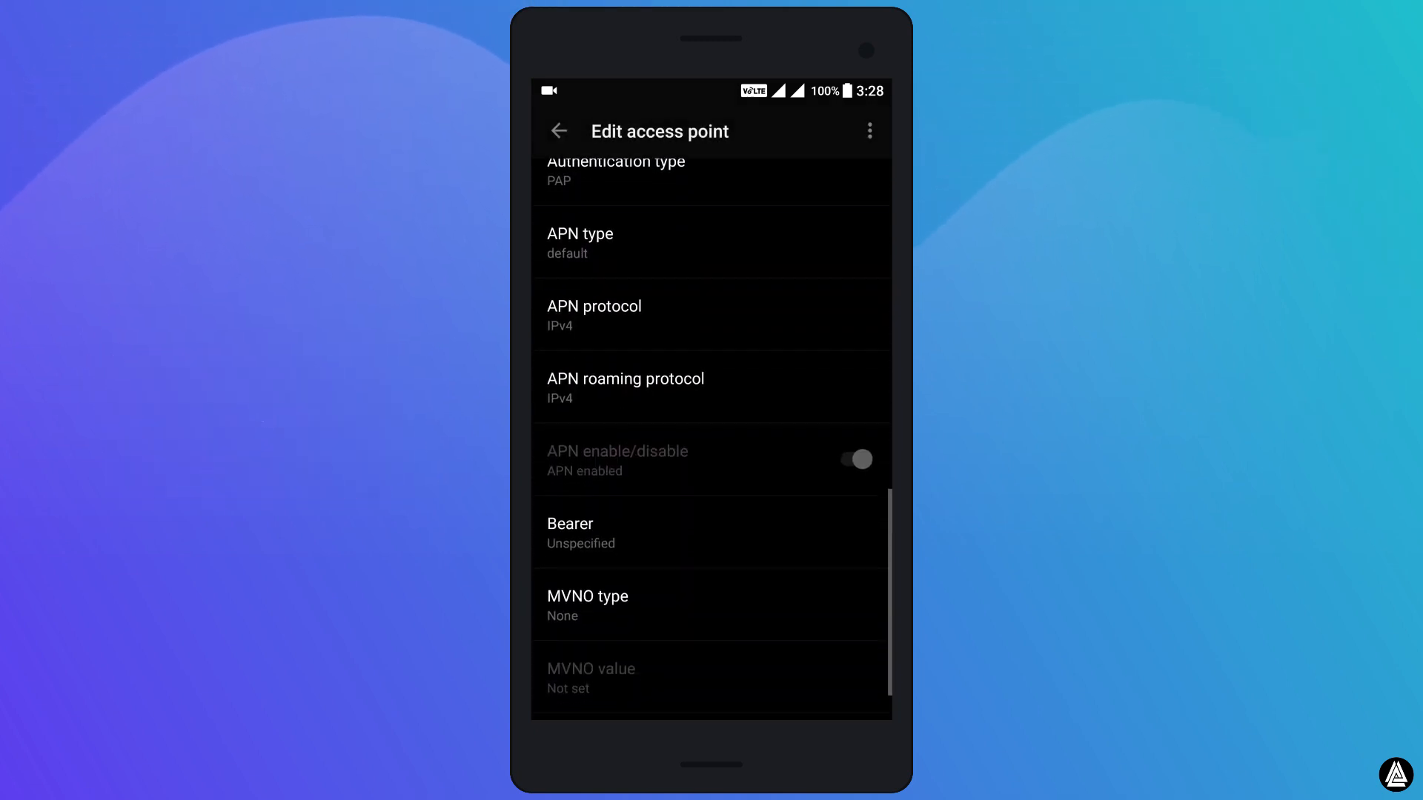
# Choose IPv4/IPv6 for APN and roaming protocols, and tick LTE as bearer.
pyautogui.click(711, 315)
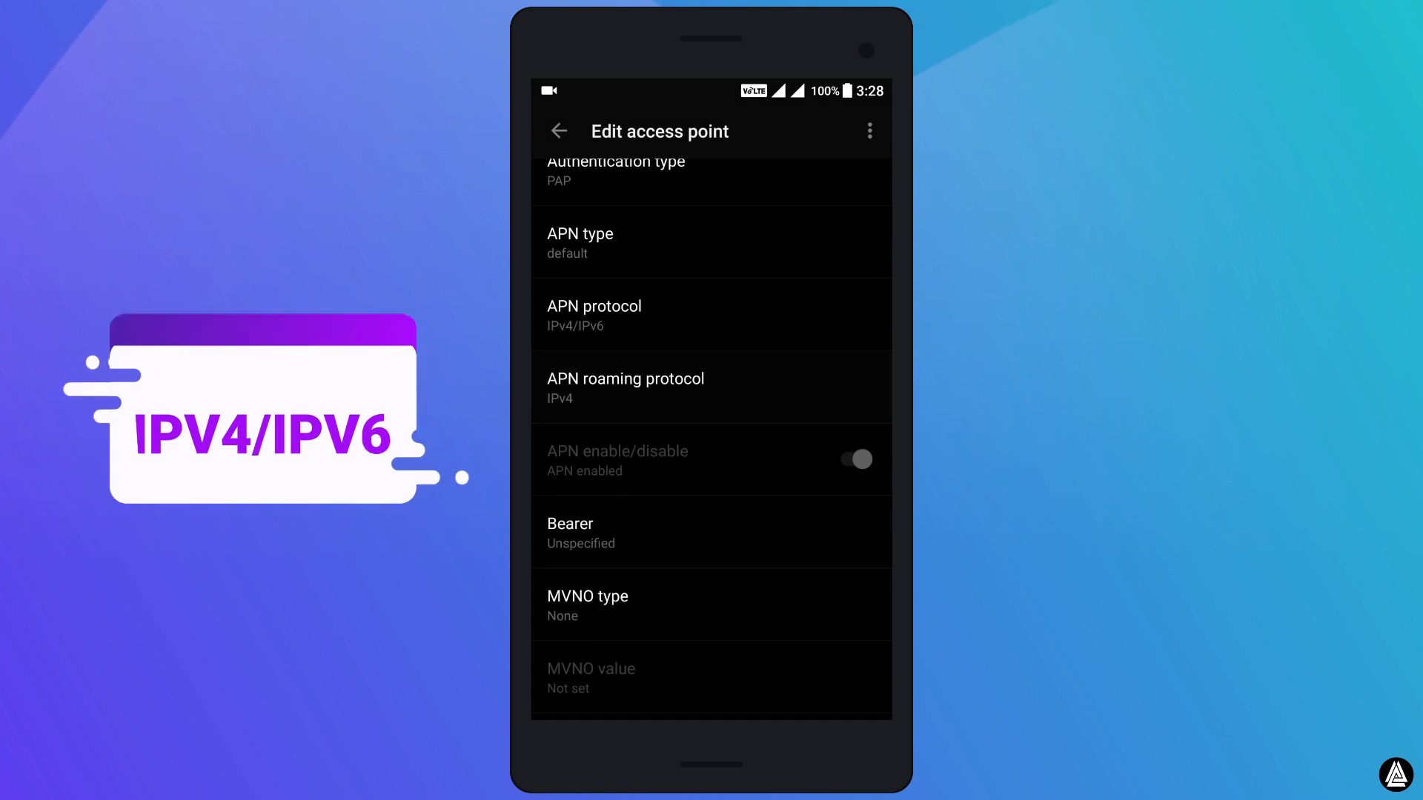
pyautogui.click(624, 388)
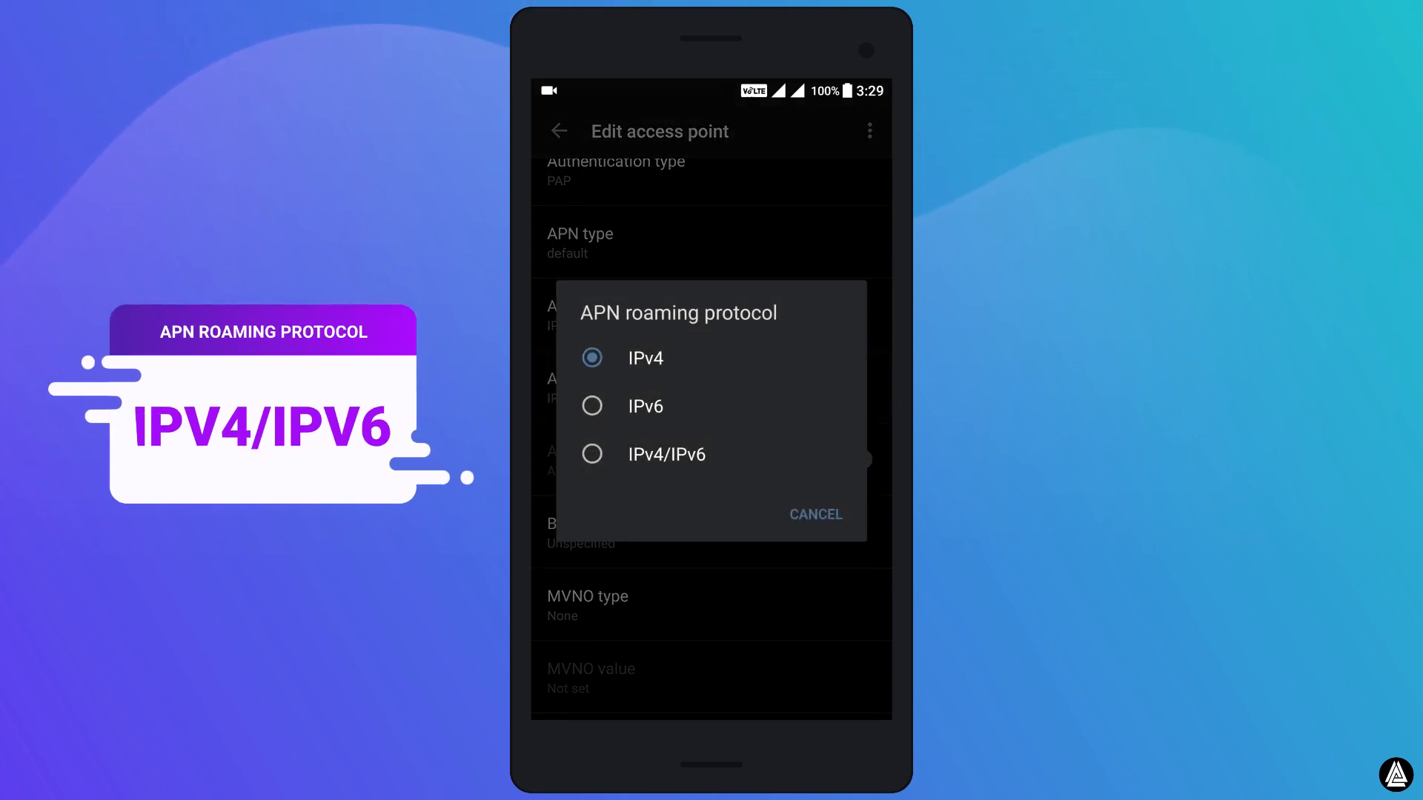
pyautogui.click(666, 454)
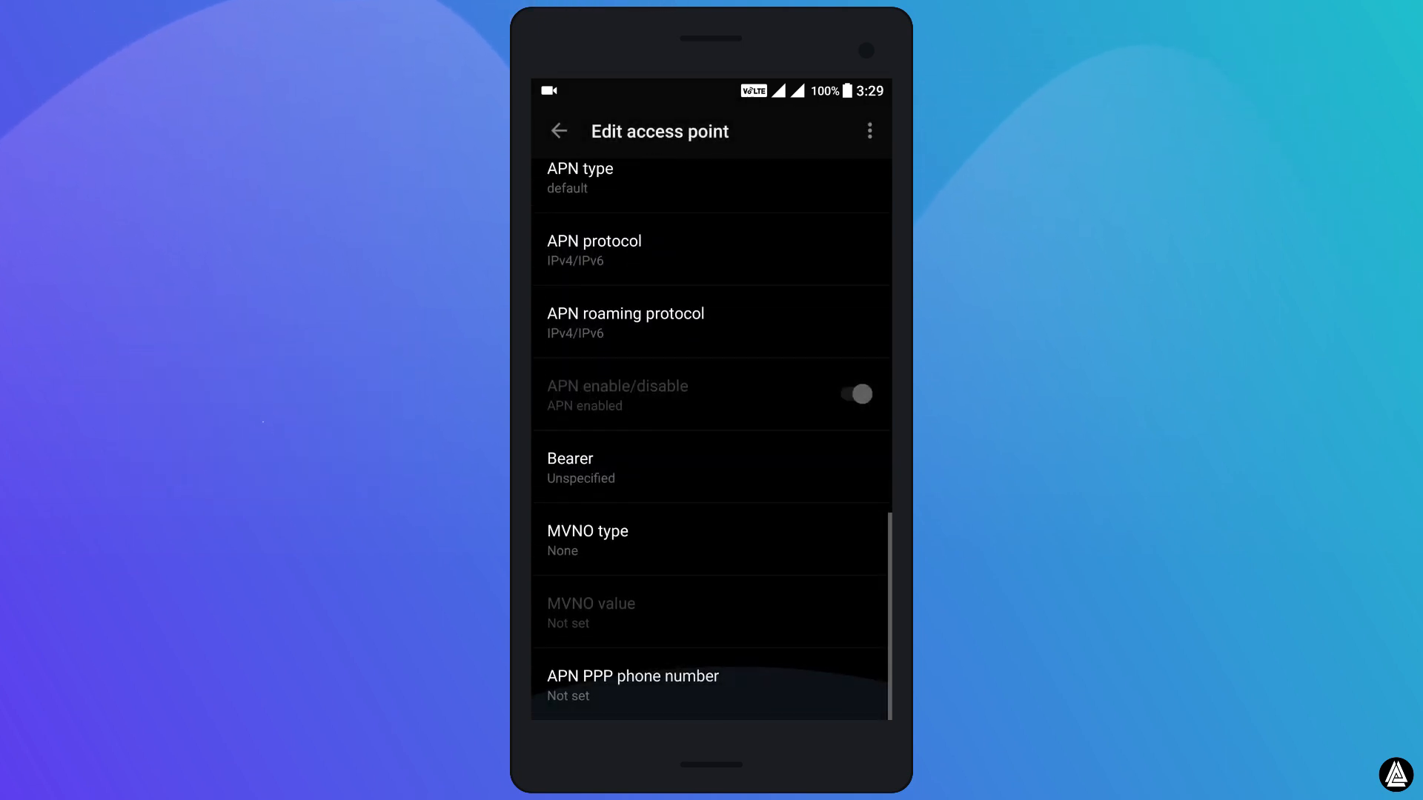
pyautogui.click(711, 466)
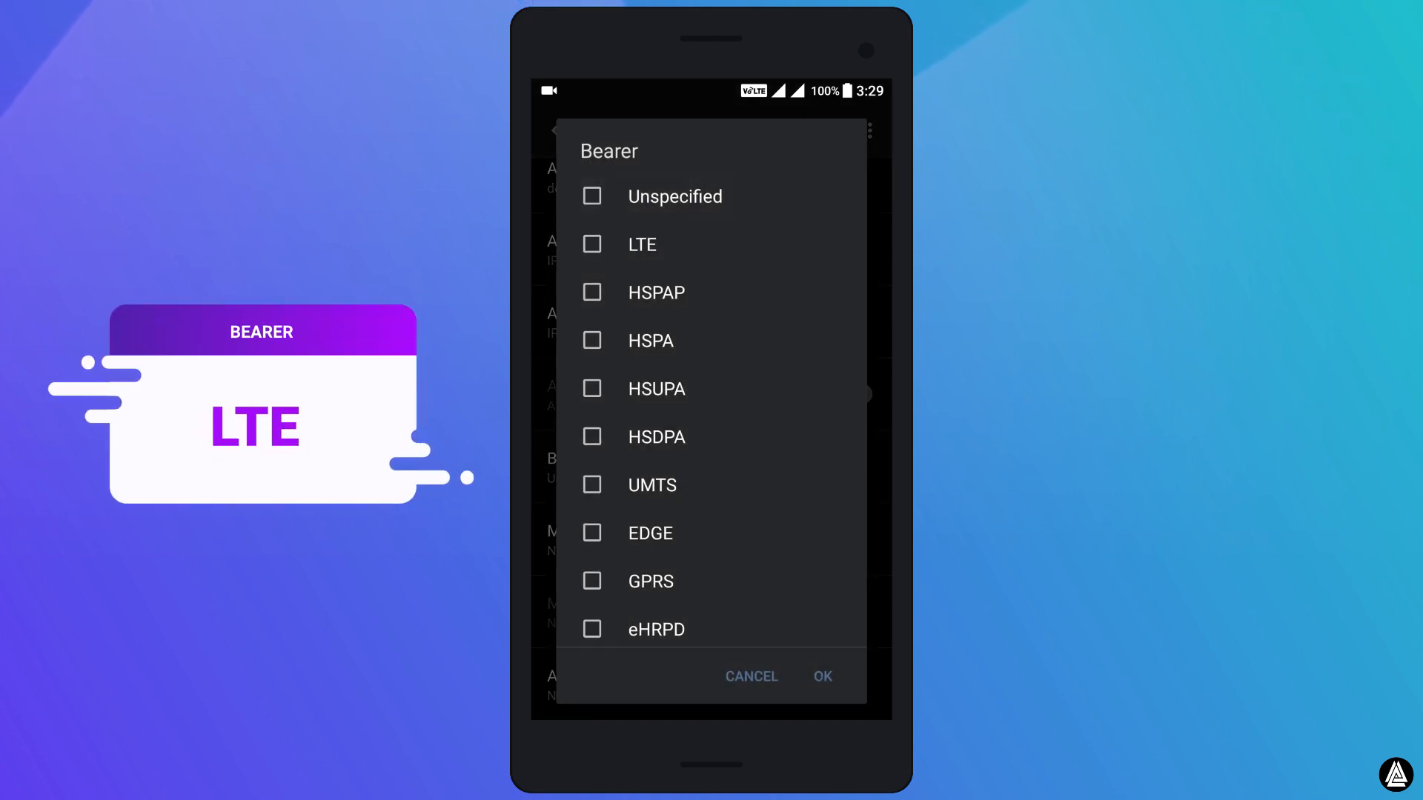
pyautogui.click(591, 244)
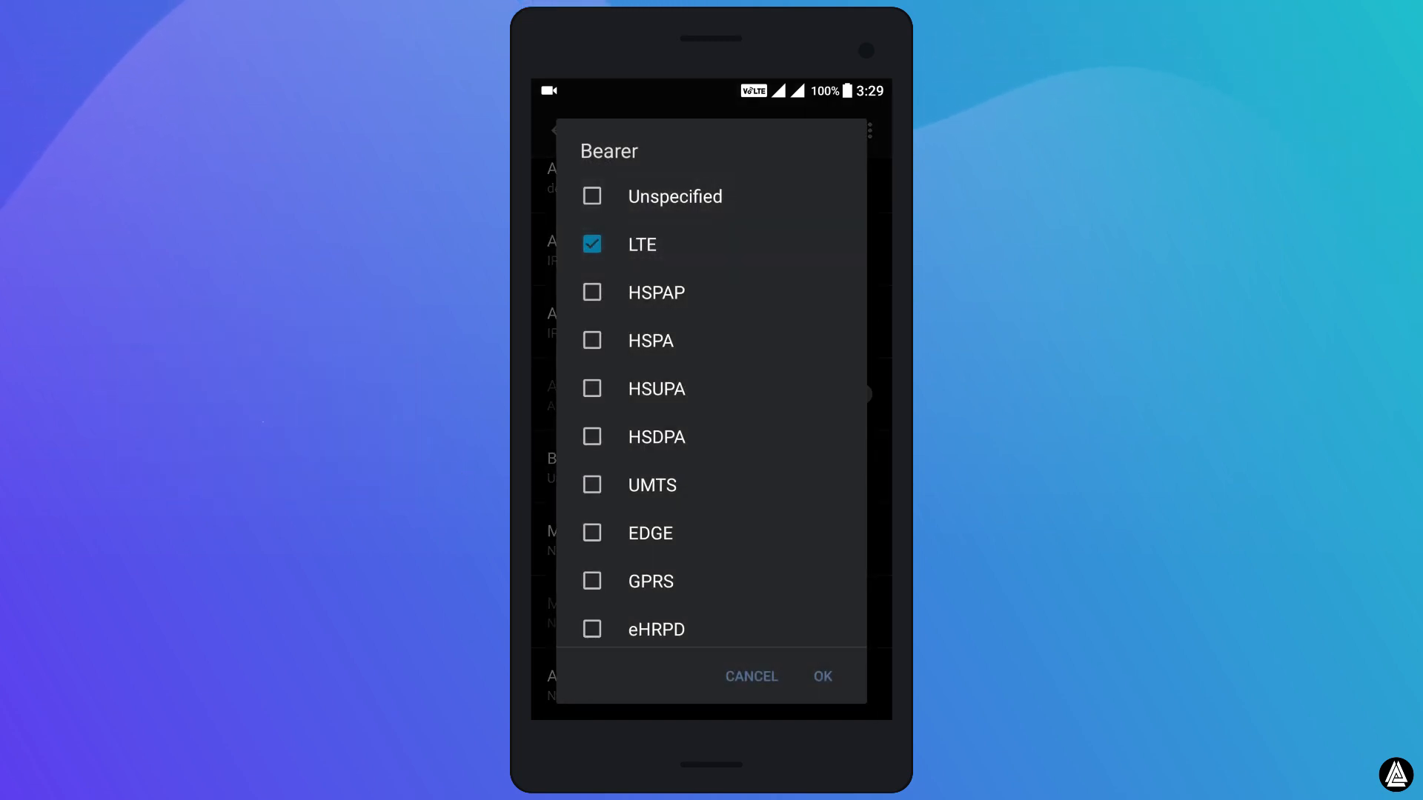
pyautogui.click(821, 676)
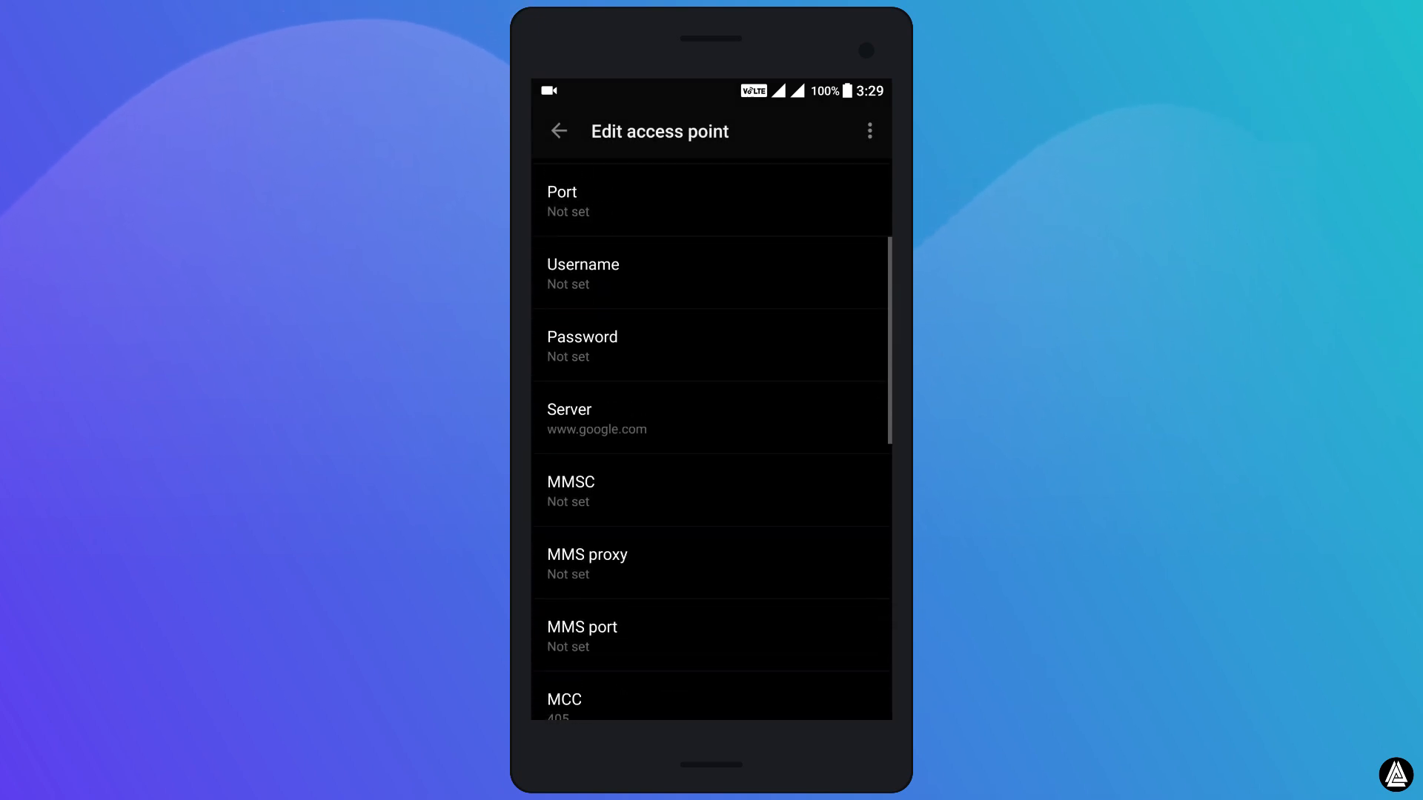
# Save the amazing Ameya APN (jionet) and return to the APN list.
pyautogui.scroll(-3)
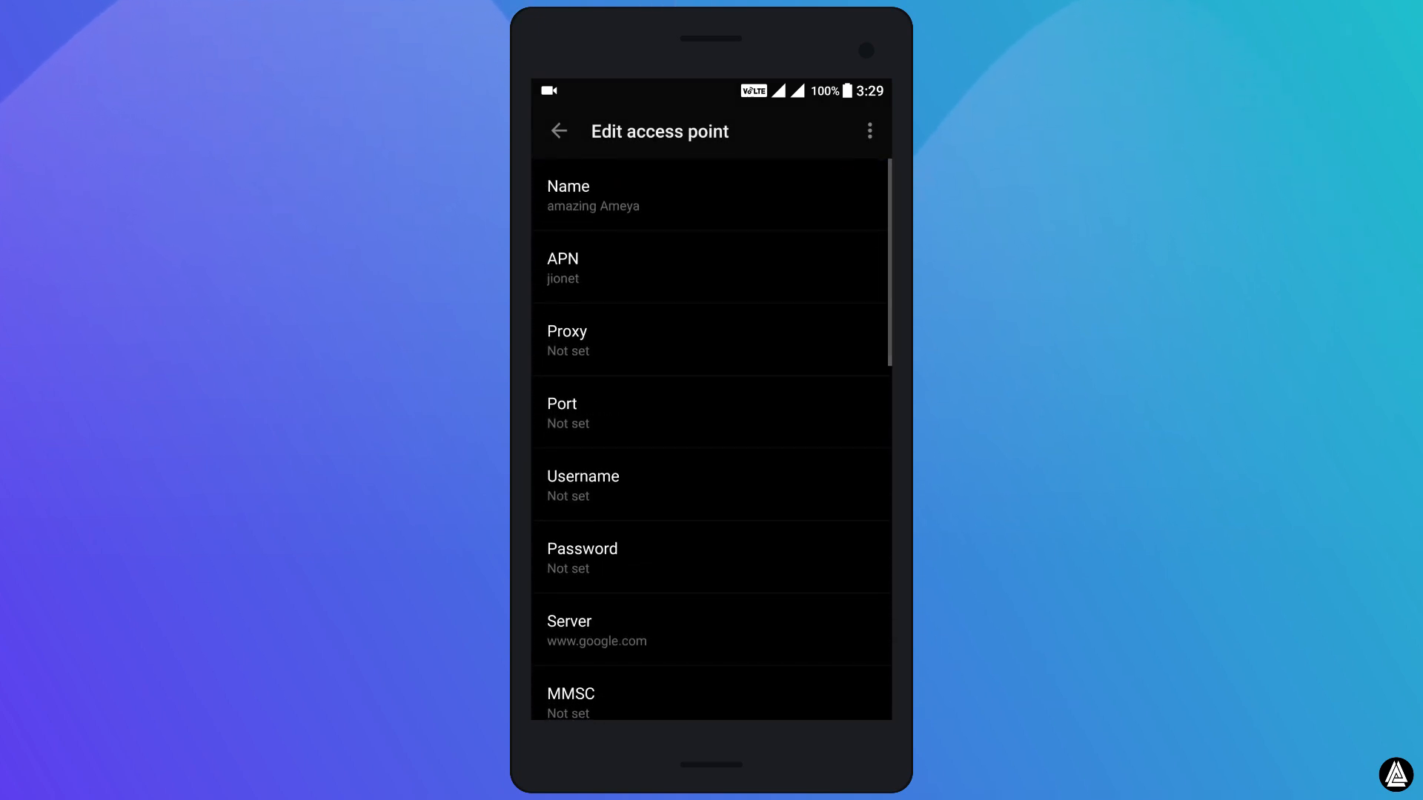
pyautogui.scroll(-3)
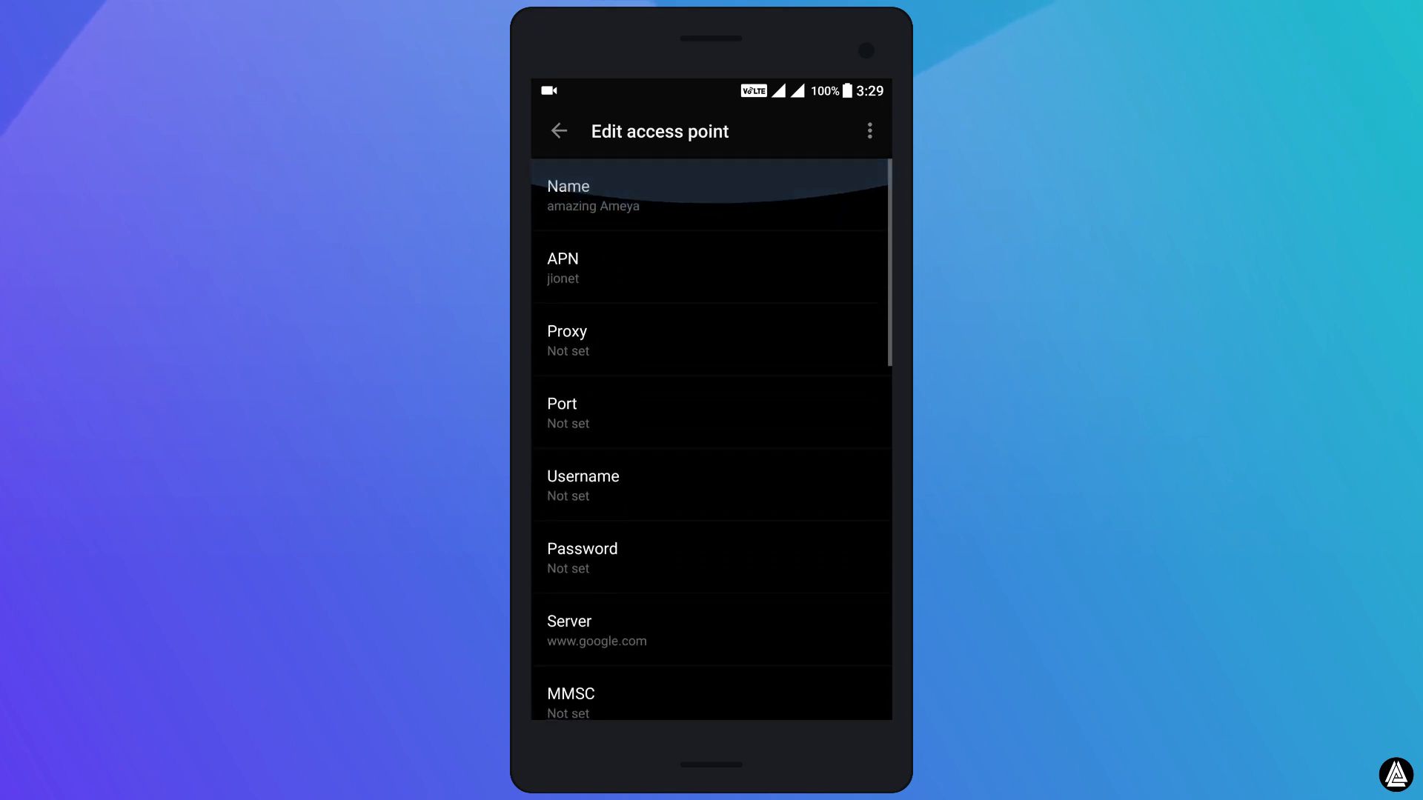
pyautogui.scroll(-3)
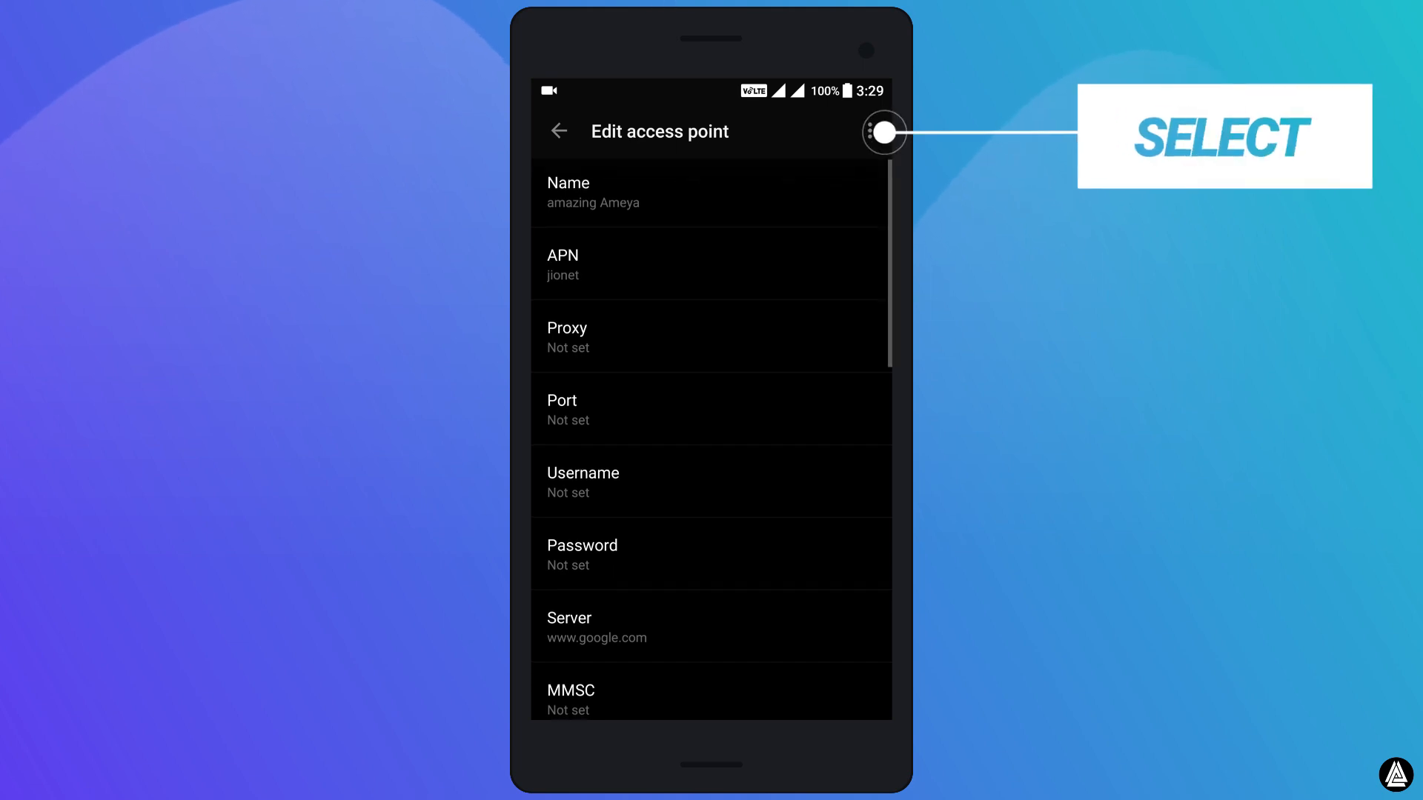
pyautogui.click(869, 130)
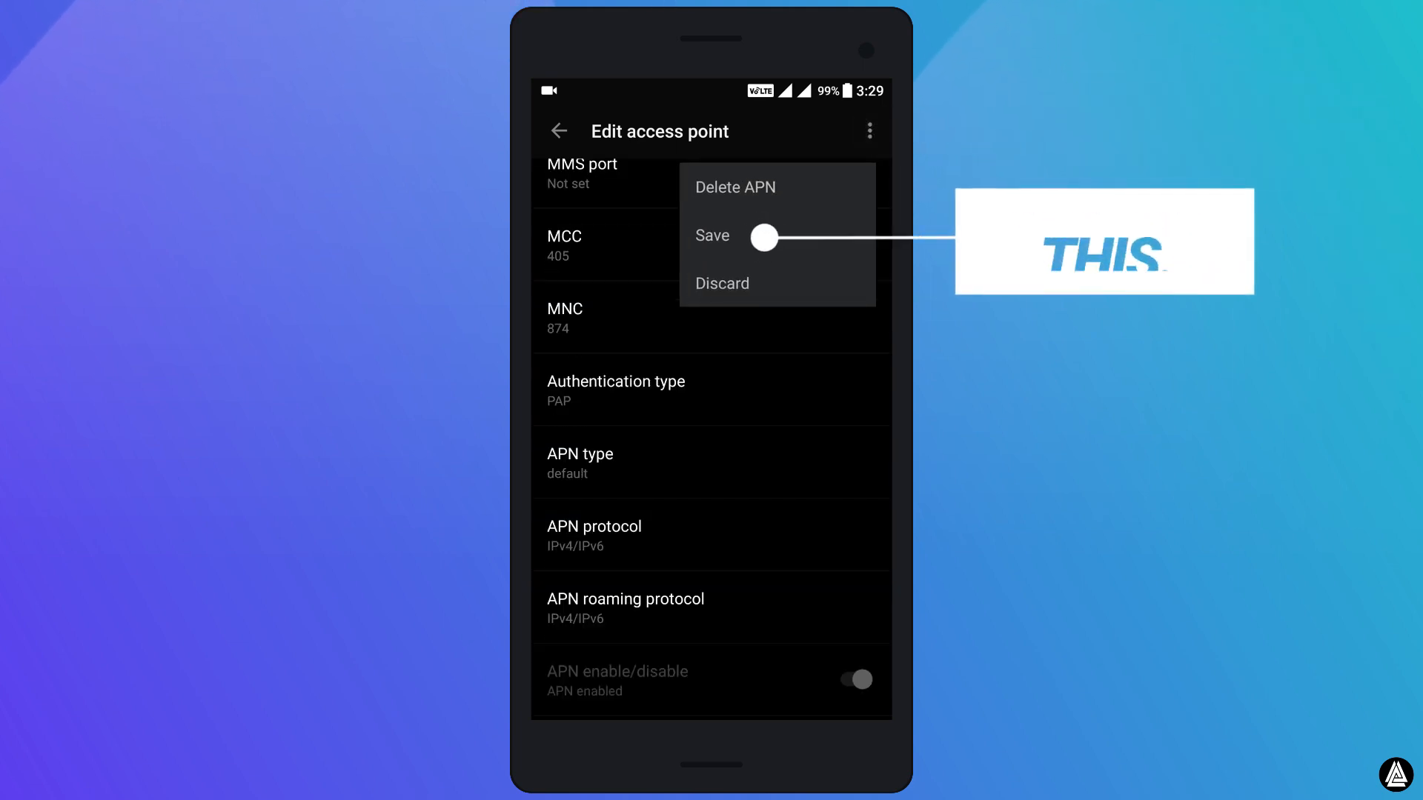
pyautogui.click(712, 235)
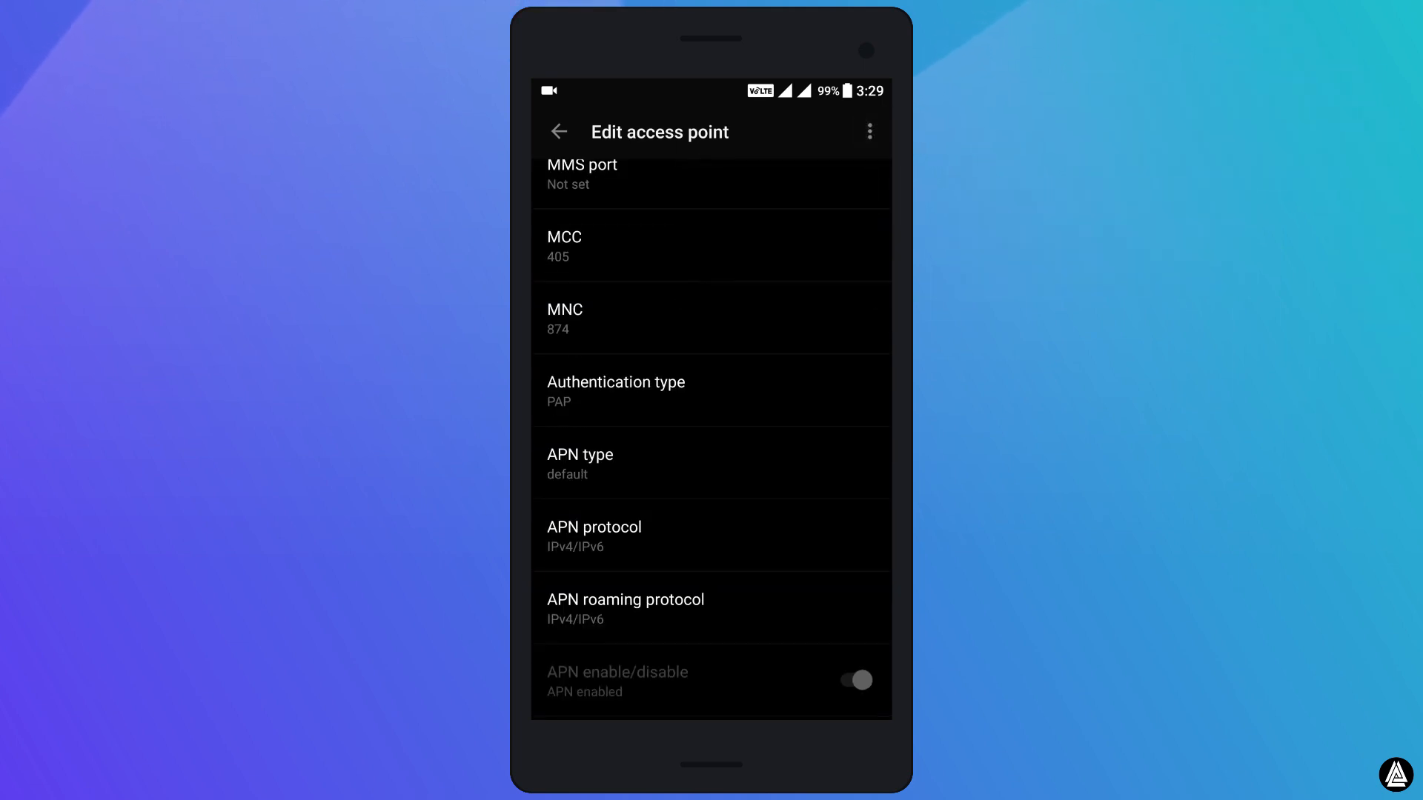
pyautogui.click(559, 130)
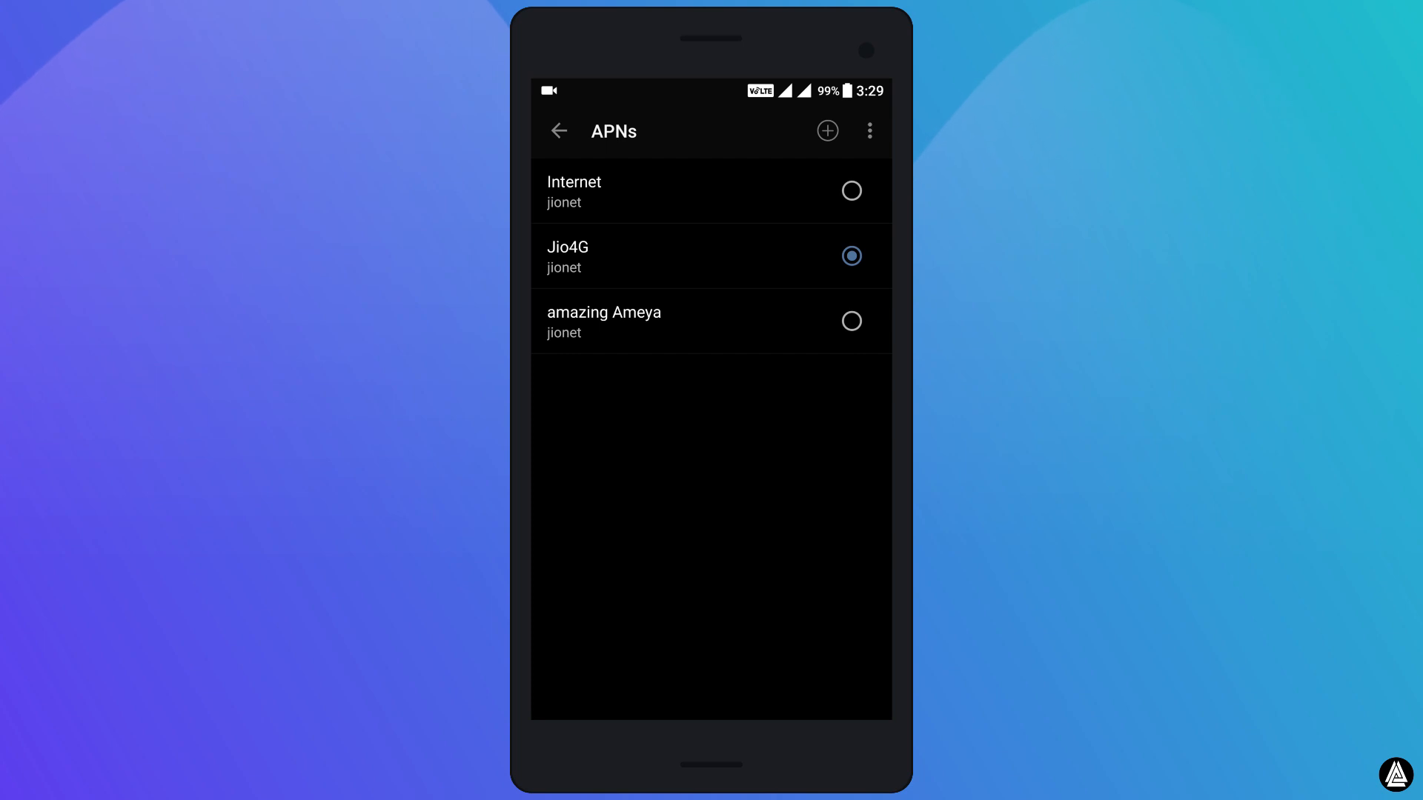
# Launch Speedtest and start a speed test with GO.
pyautogui.click(852, 320)
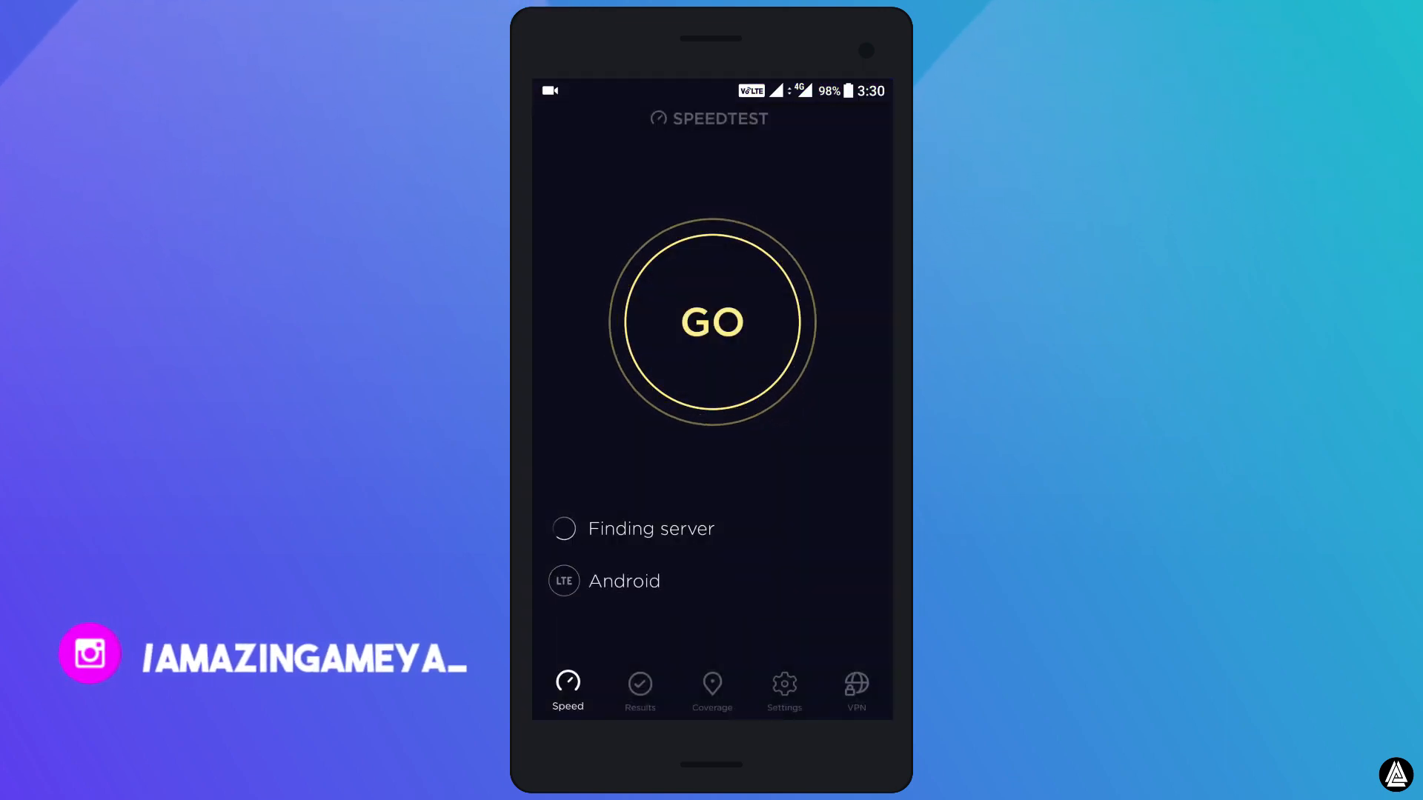
pyautogui.click(712, 322)
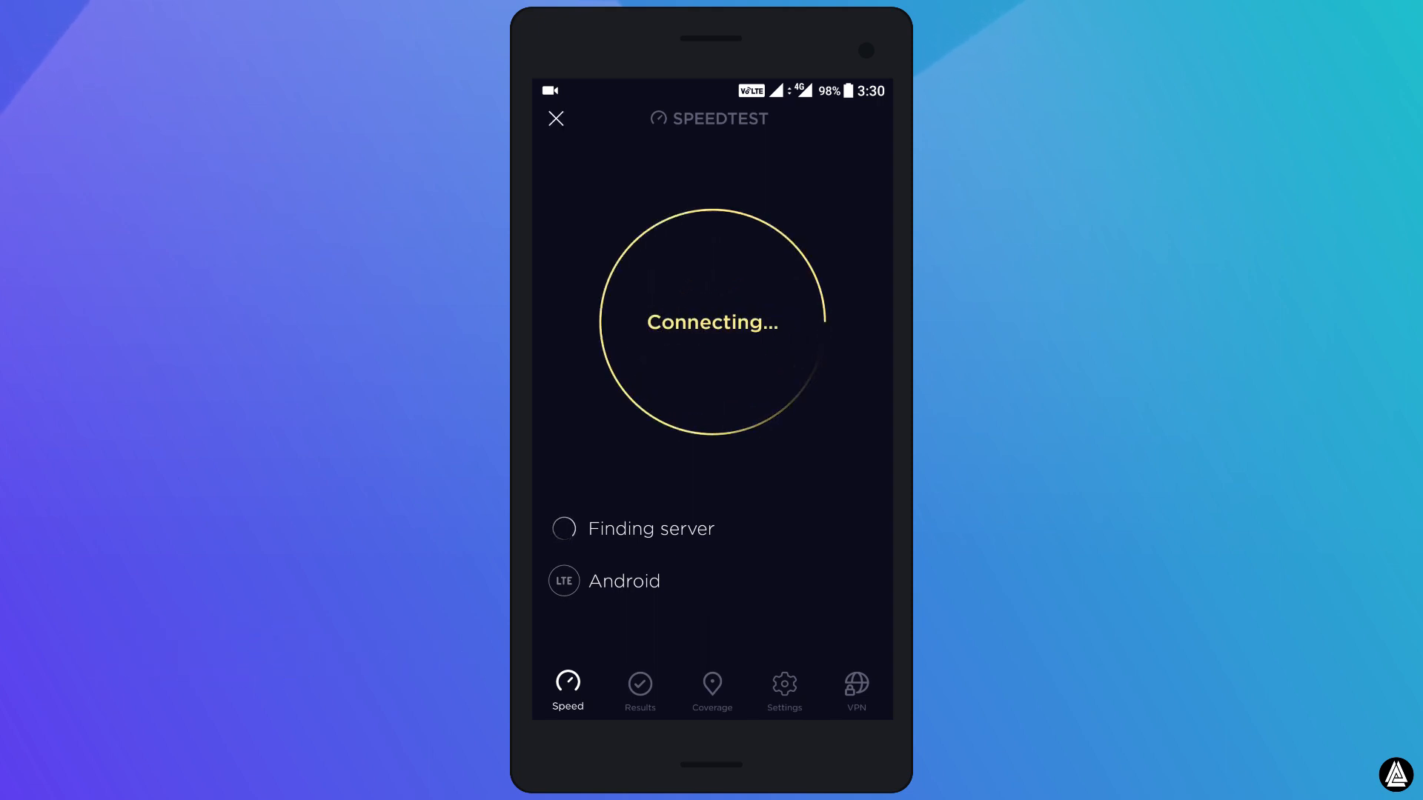